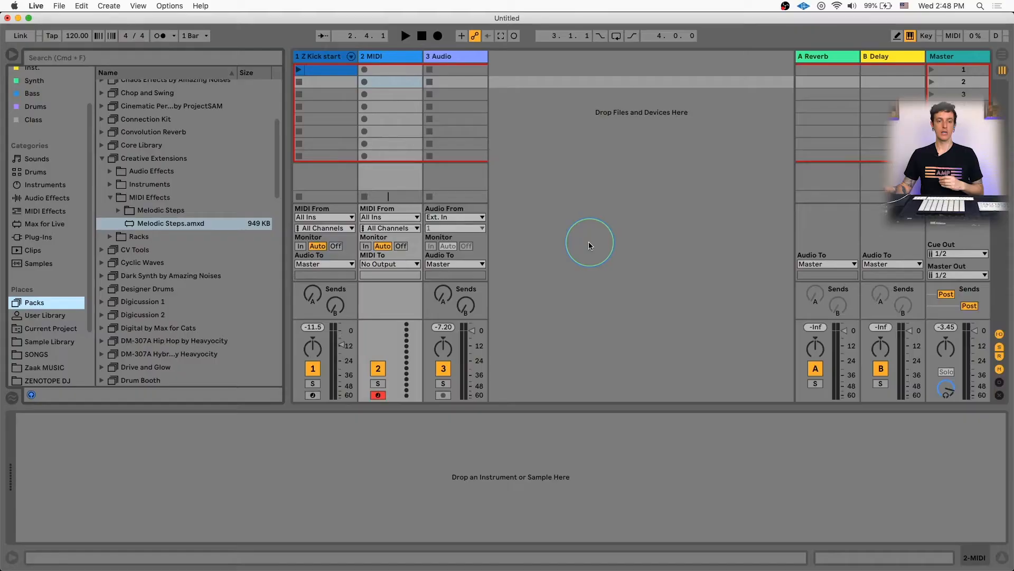
mouse_move(42, 198)
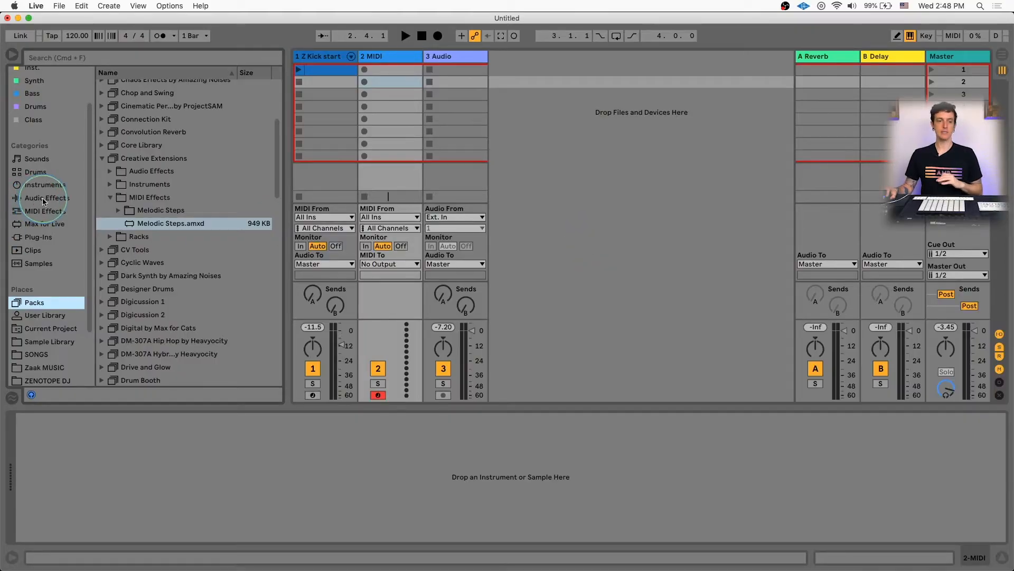
Step: Show the built-in instruments list in the browser's Instruments category
click(45, 185)
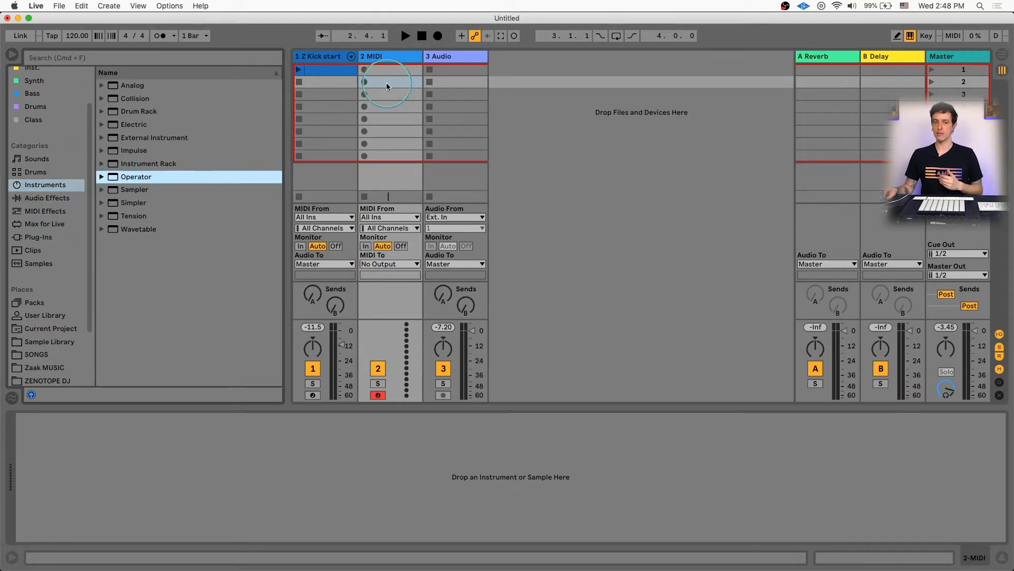
Step: Load Operator on track 2, enable its filter, and set envelope amount to 50%
double_click(136, 176)
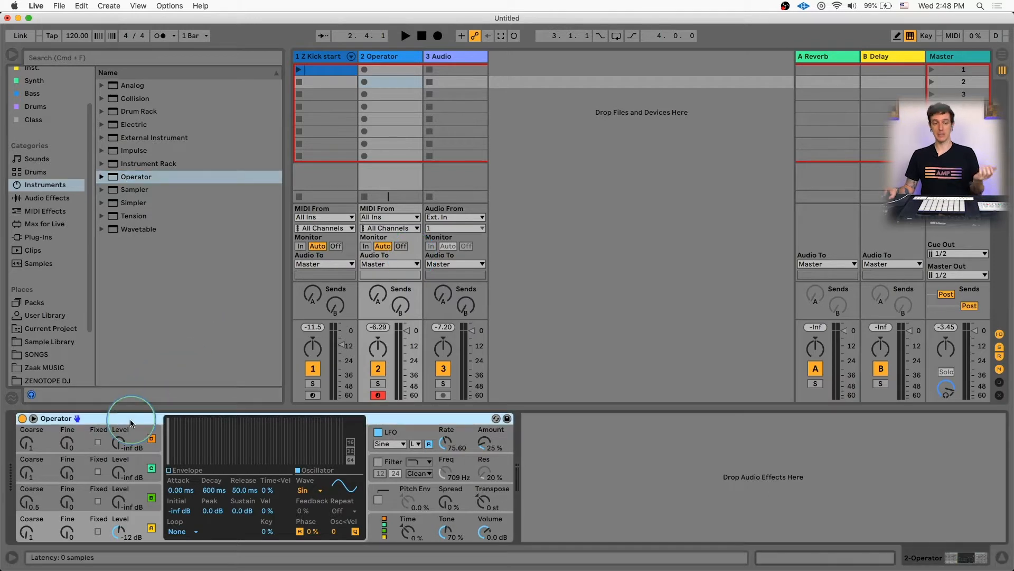
mouse_move(129, 496)
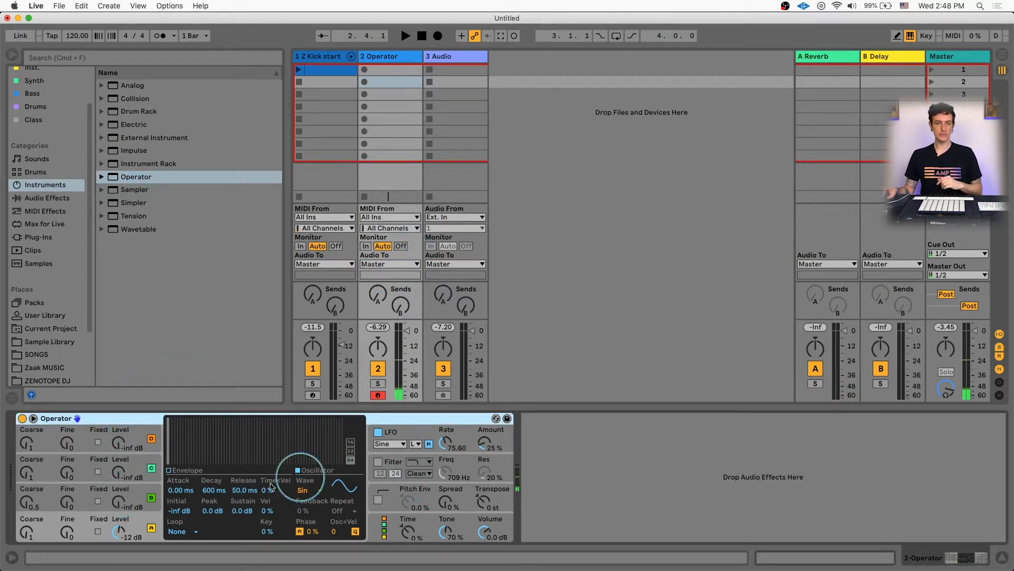
click(302, 490)
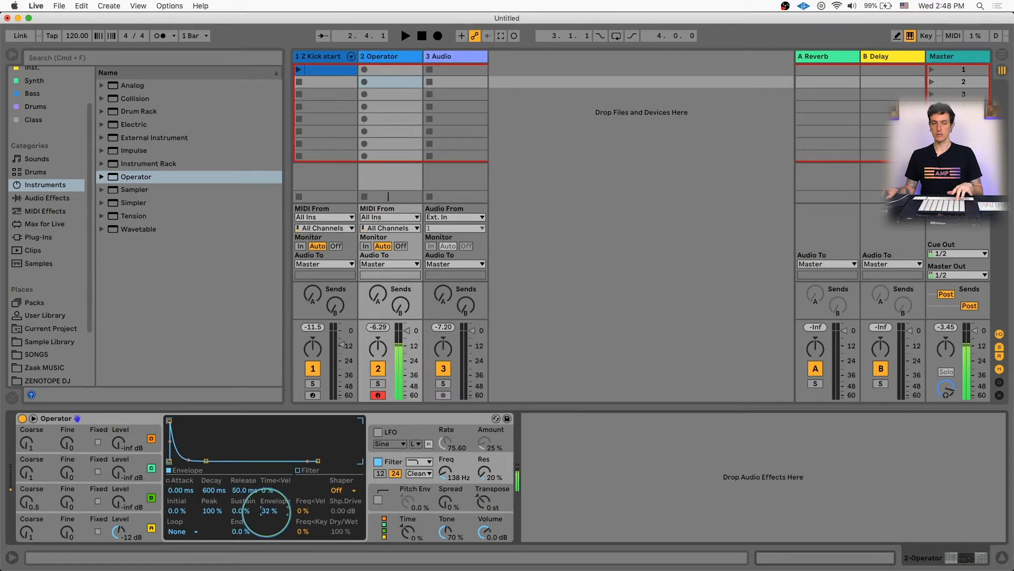
drag(266, 517, 266, 492)
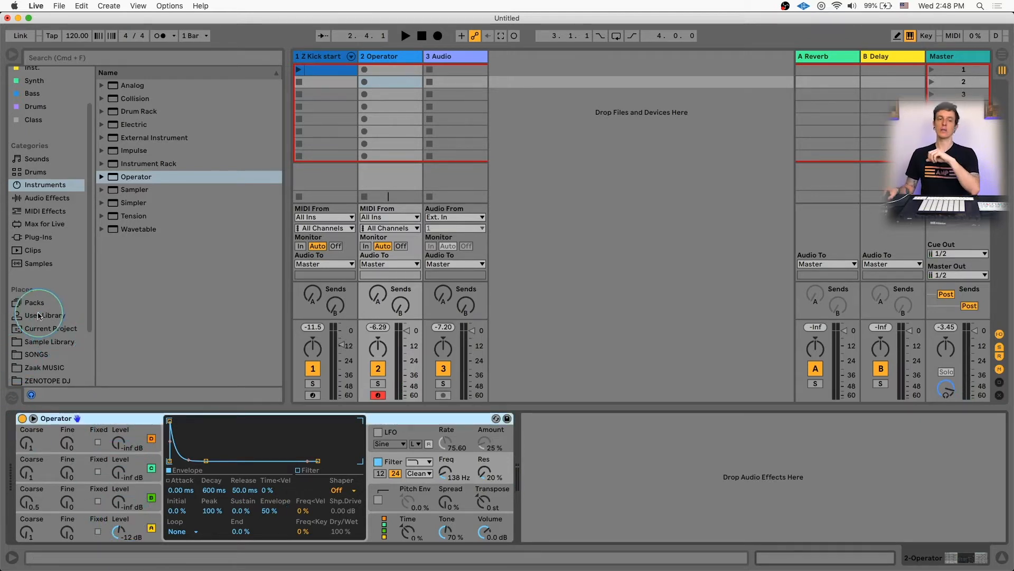
Step: Browse the installed Packs and open the Creative Extensions pack
click(34, 302)
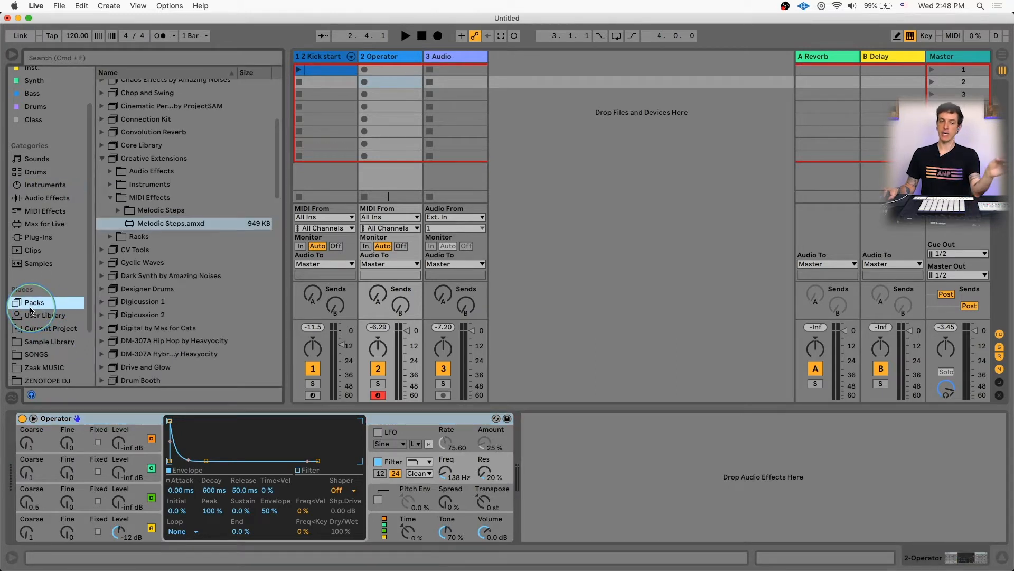
click(154, 158)
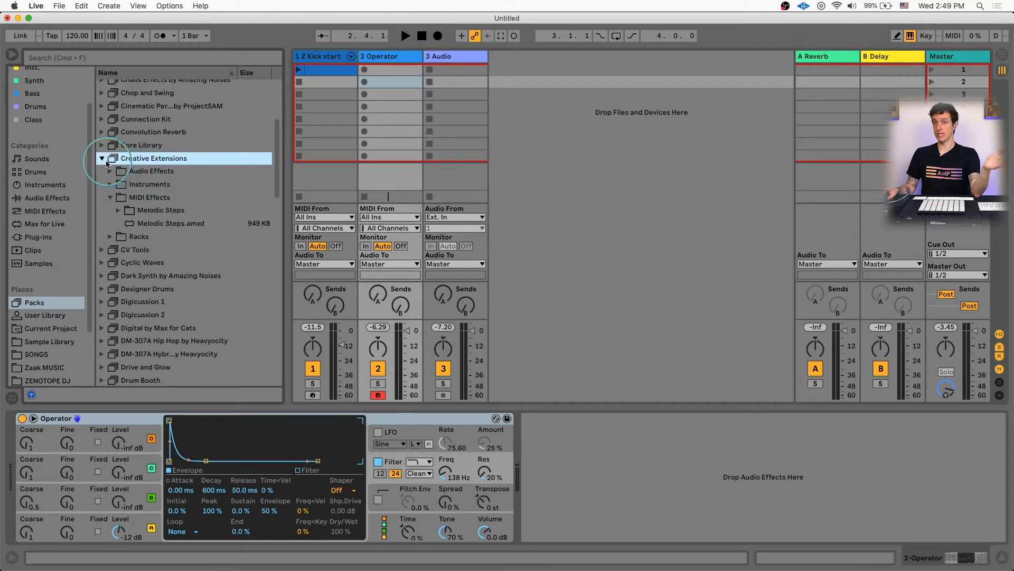
click(101, 158)
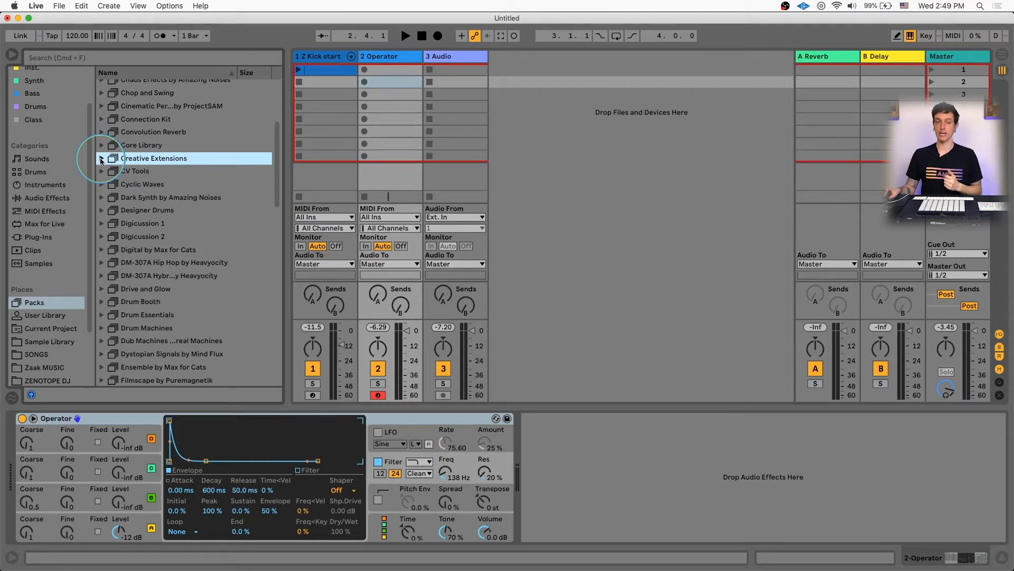
Step: Re-expand Creative Extensions and select Melodic Steps.amxd in its MIDI Effects folder
click(101, 158)
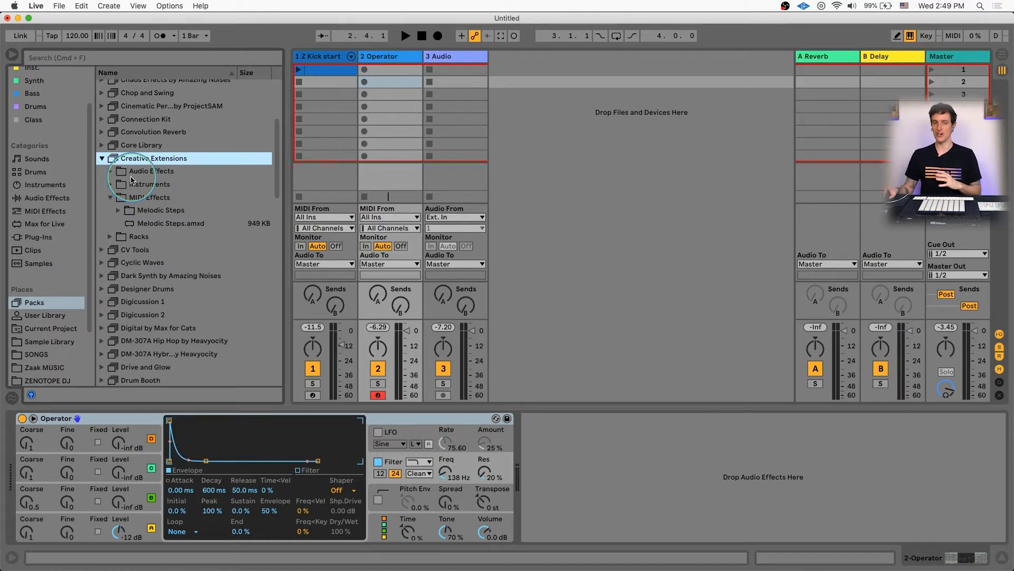
click(149, 184)
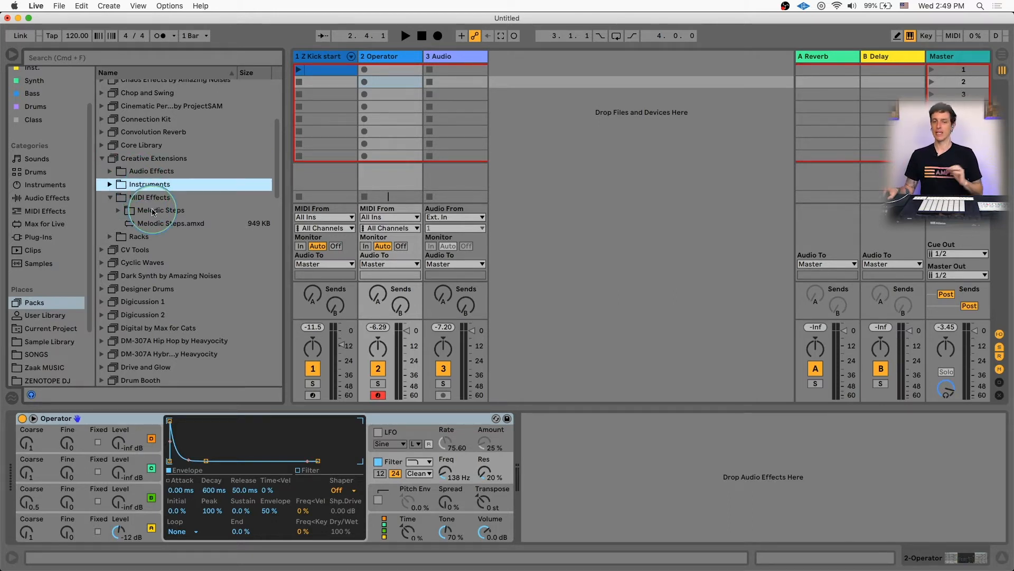
click(171, 223)
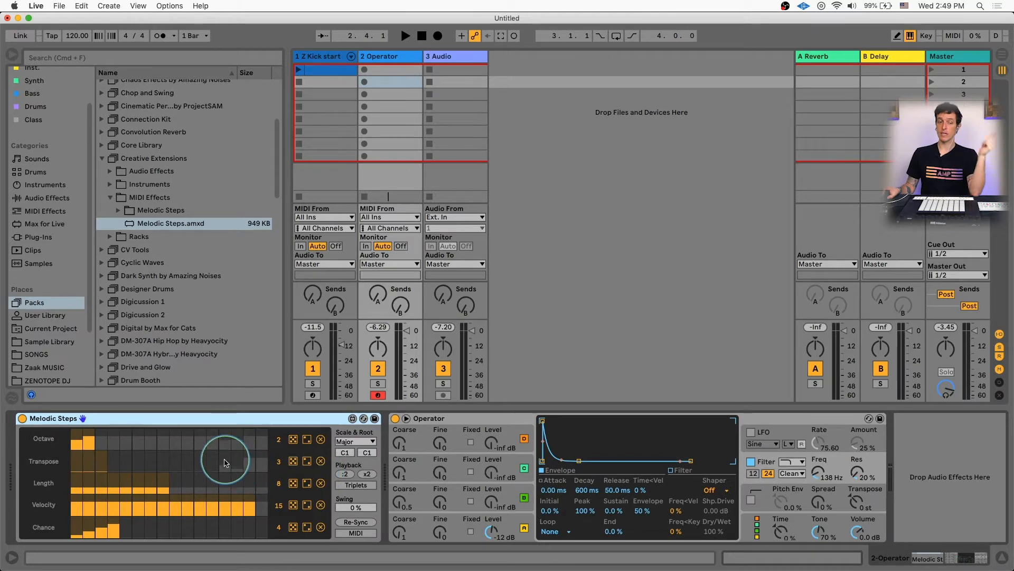
mouse_move(210, 458)
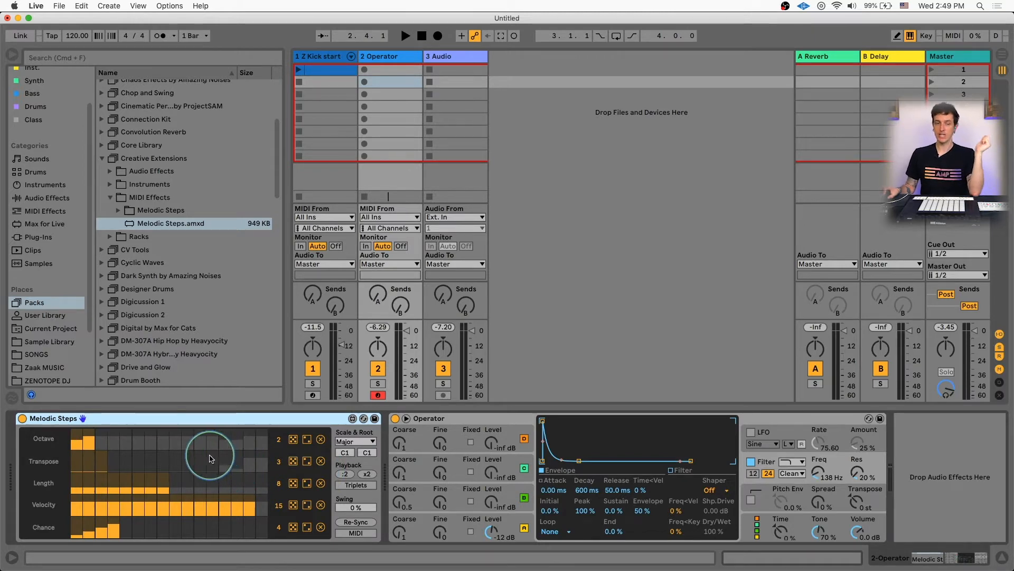
mouse_move(57, 453)
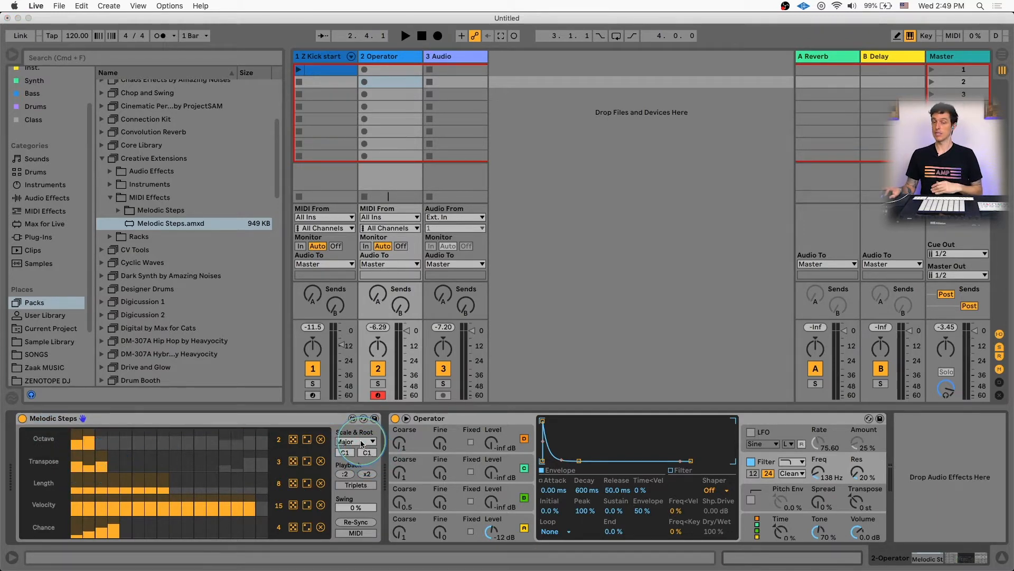
Step: Switch the Melodic Steps scale dropdown from Major to Minor
click(355, 441)
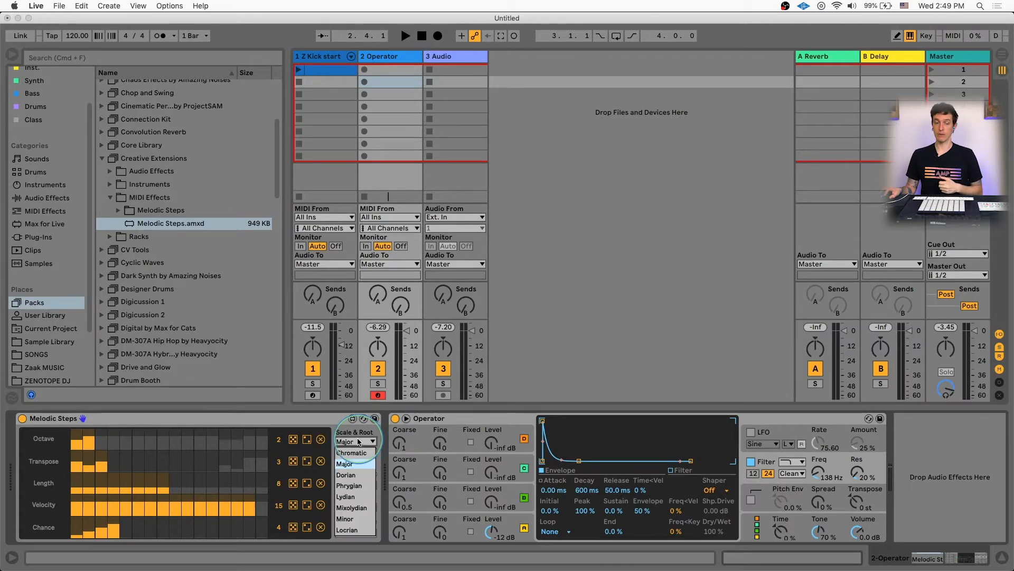
click(343, 518)
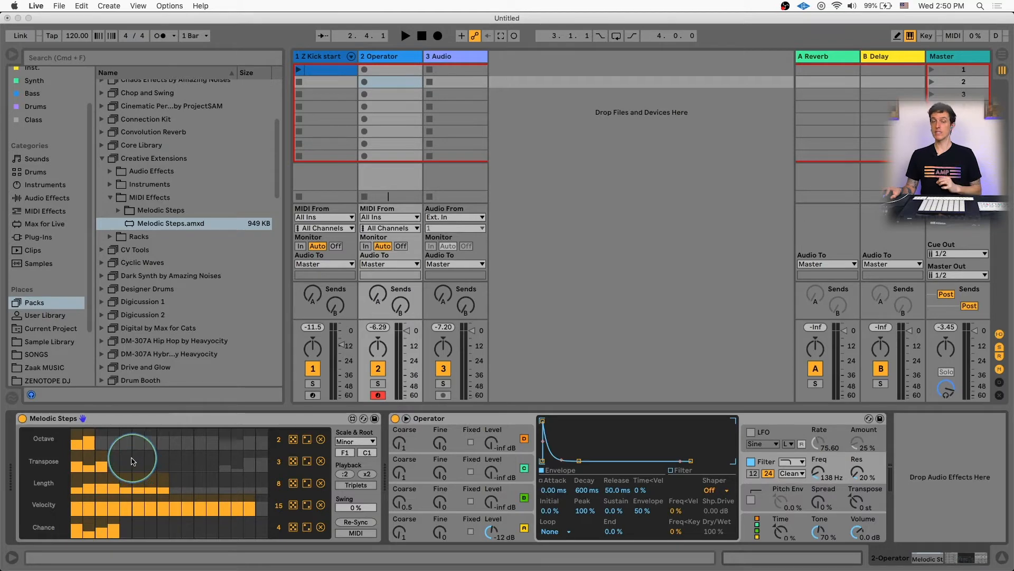
mouse_move(280, 445)
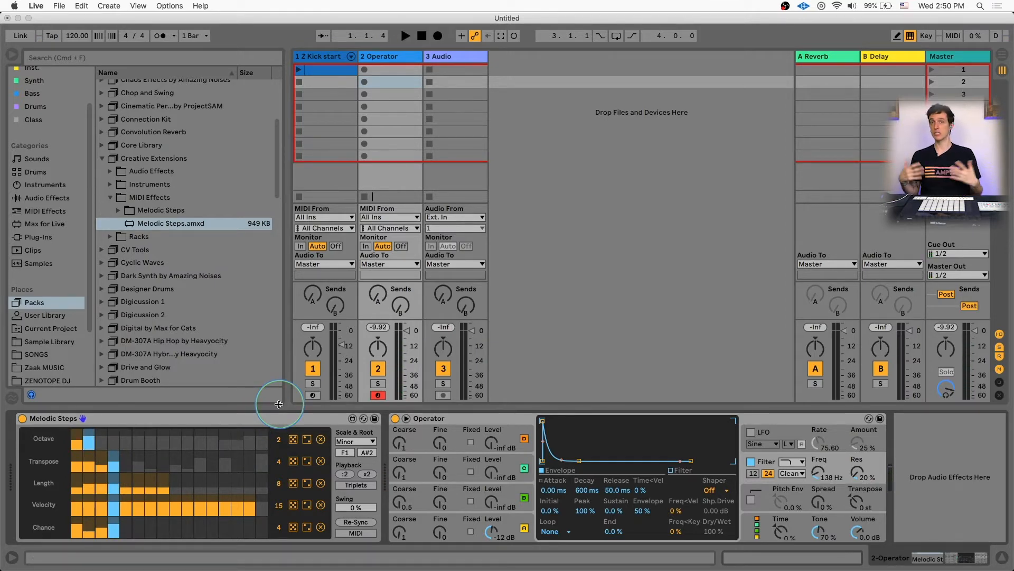
Step: Rework the Melodic Steps octave lane and switch Operator to its pitch envelope
click(406, 36)
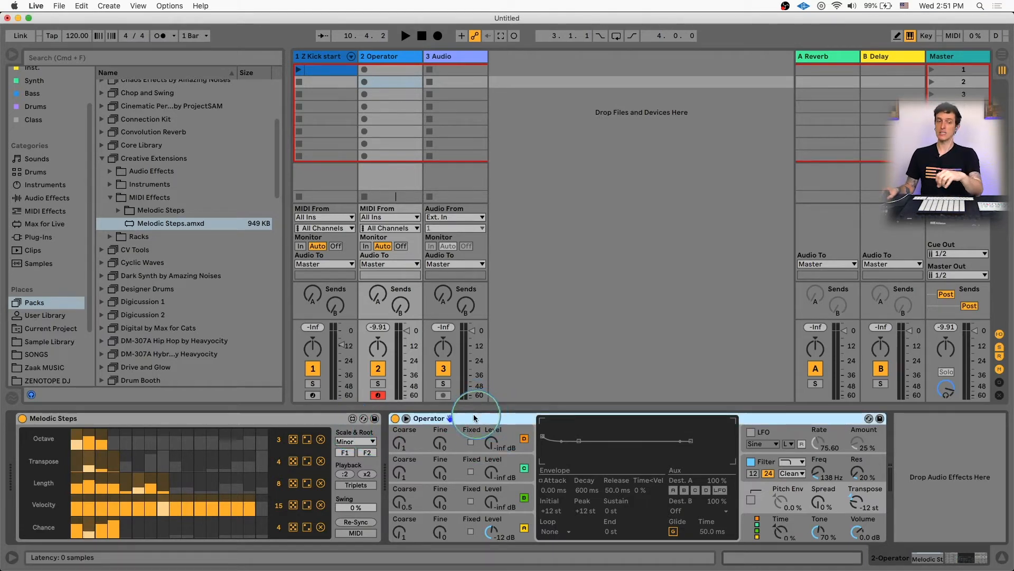
Step: Load Expression Control from the Max for Live browser onto track 2
click(44, 223)
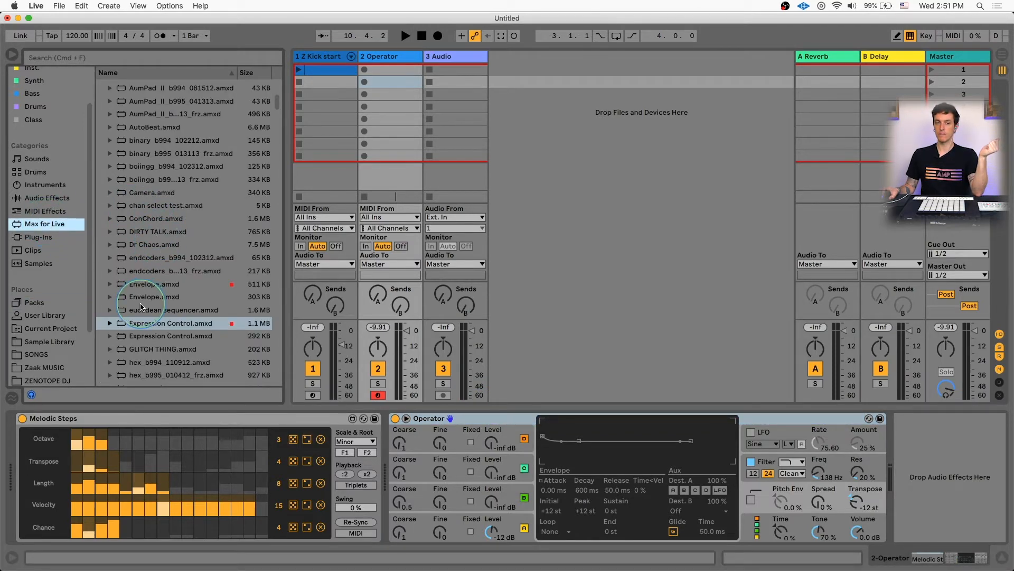
click(101, 111)
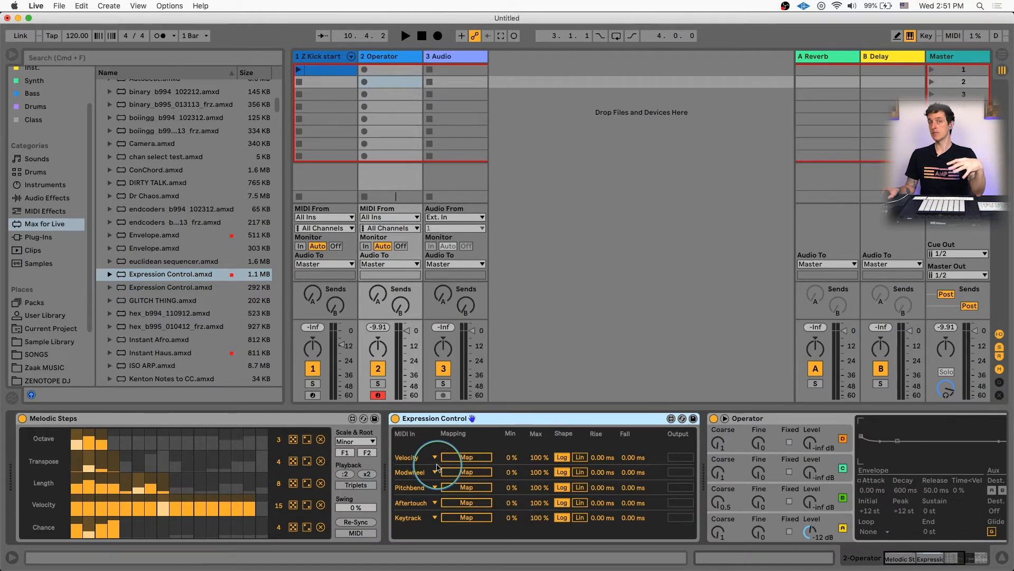
mouse_move(625, 456)
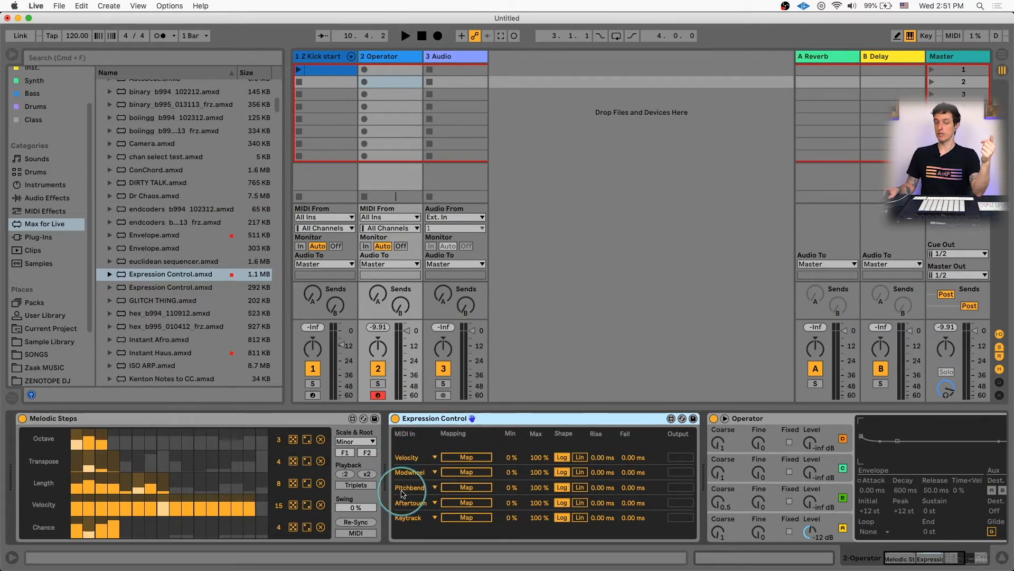
mouse_move(409, 521)
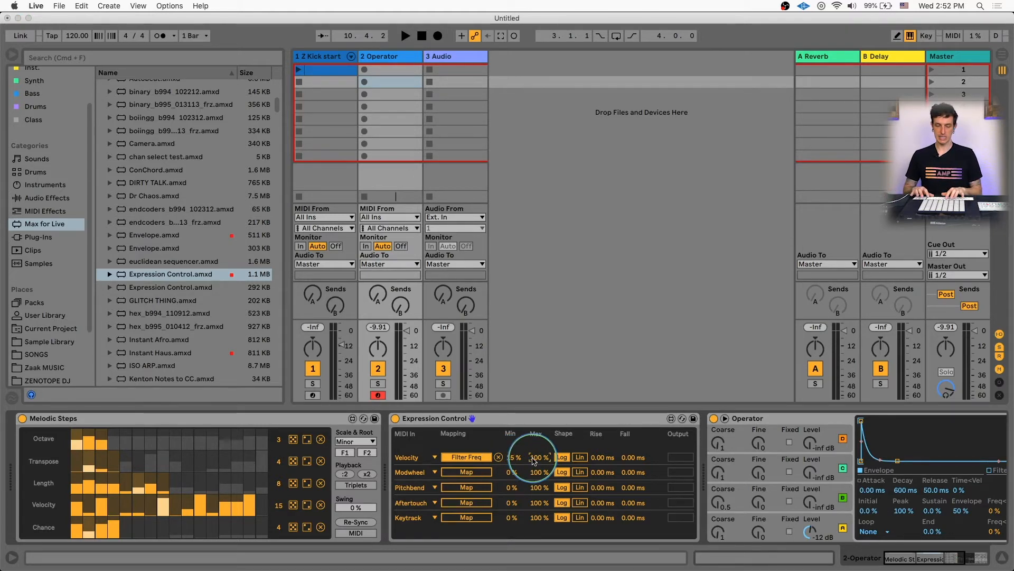
Step: Drag the Velocity mapping's Min to 15% and Max to 80%
drag(537, 458, 537, 466)
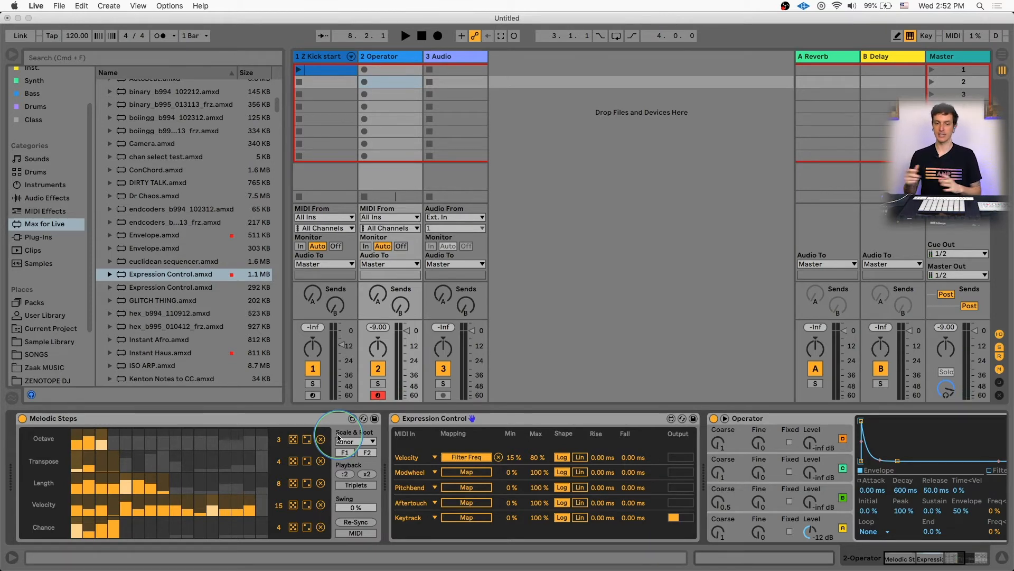
mouse_move(265, 415)
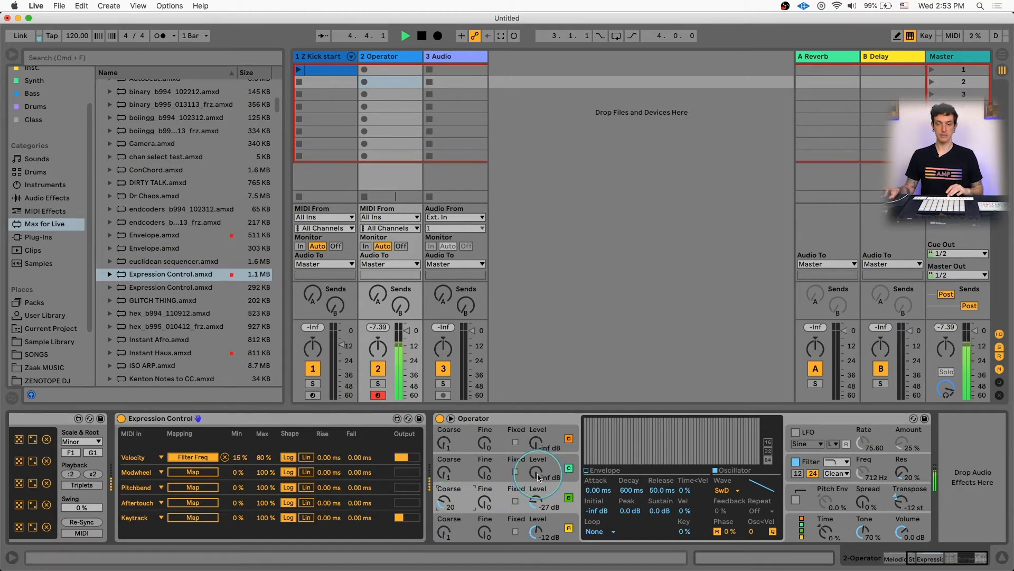
Step: Raise oscillator B's level toward -22 dB in Operator
drag(537, 472, 536, 459)
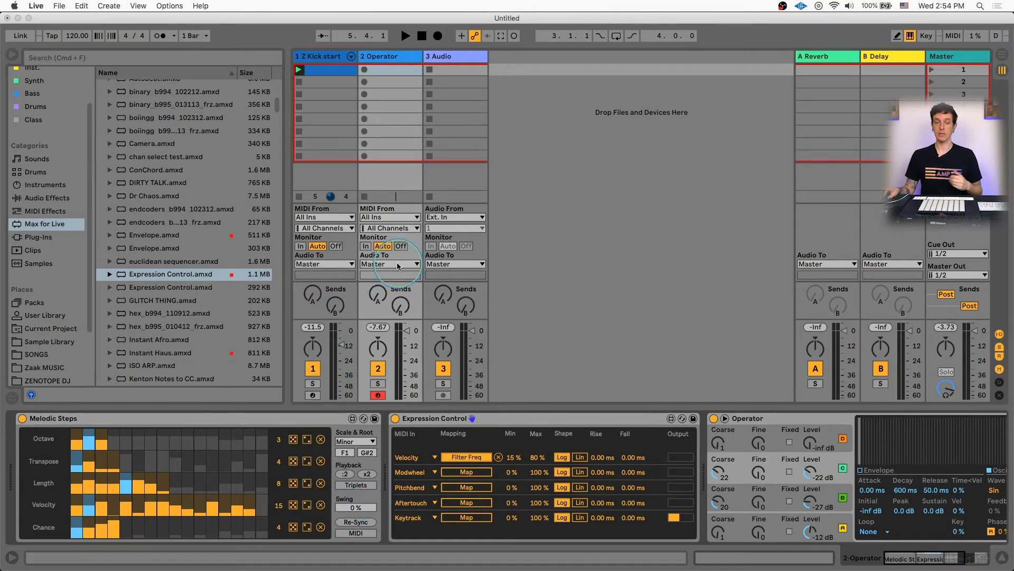
Step: Route track 2's Audio To output to 3-Audio instead of Master
click(389, 263)
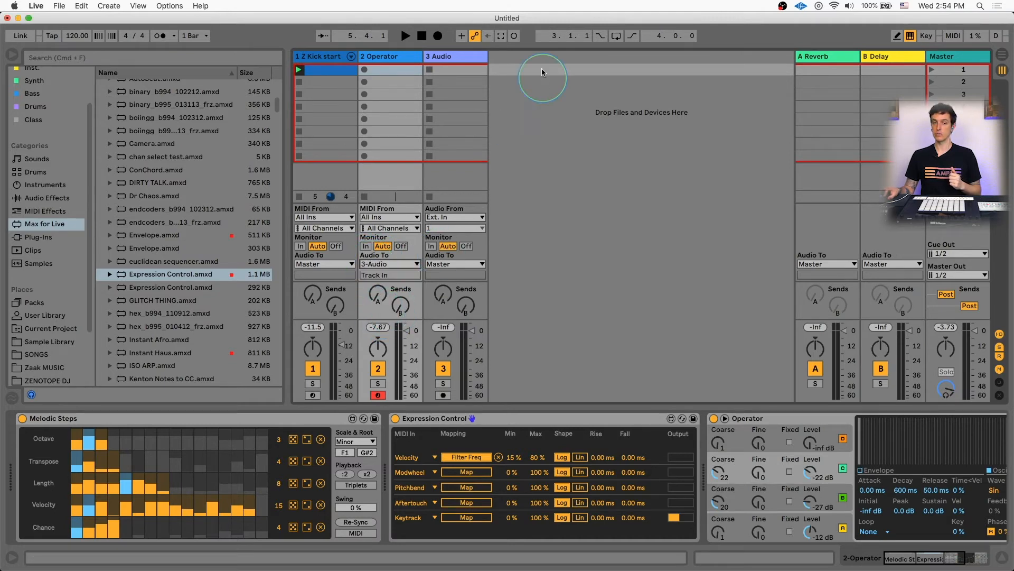
mouse_move(447, 398)
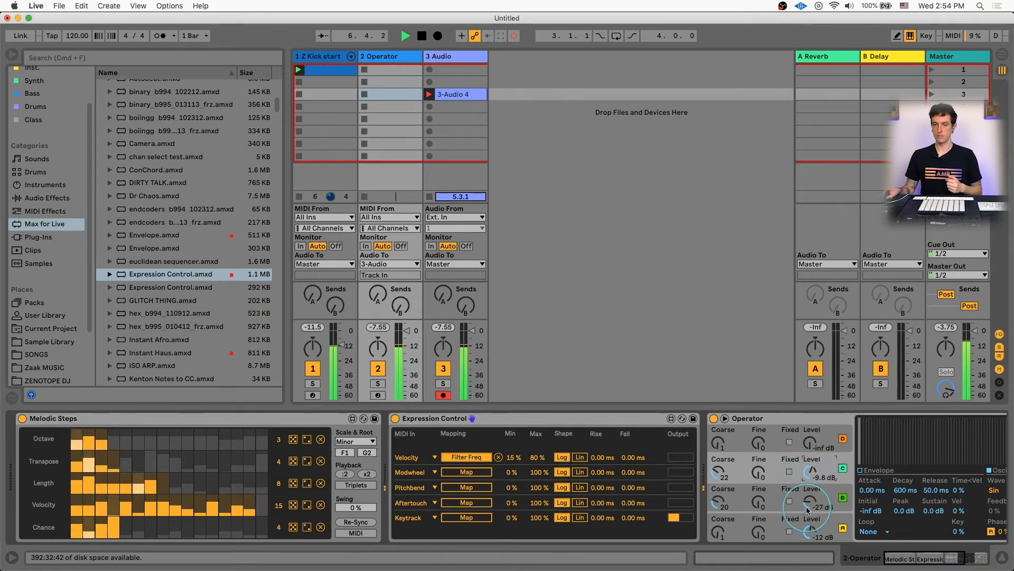
Step: Adjust an Operator oscillator level while the resampled recording runs
drag(811, 501, 810, 491)
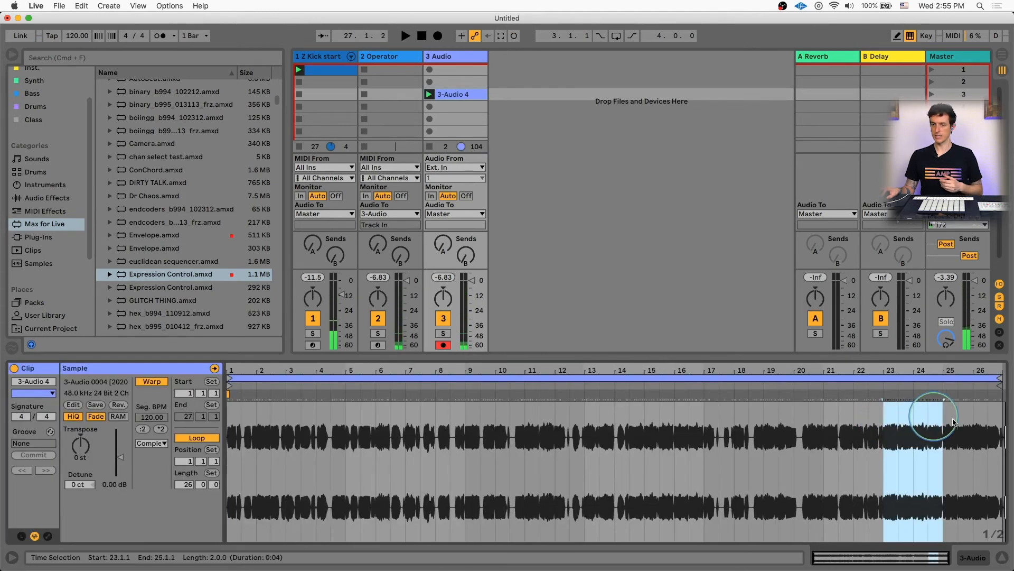
Step: Select a section of the recorded audio clip starting at bar 24 in the Sample Editor
click(914, 412)
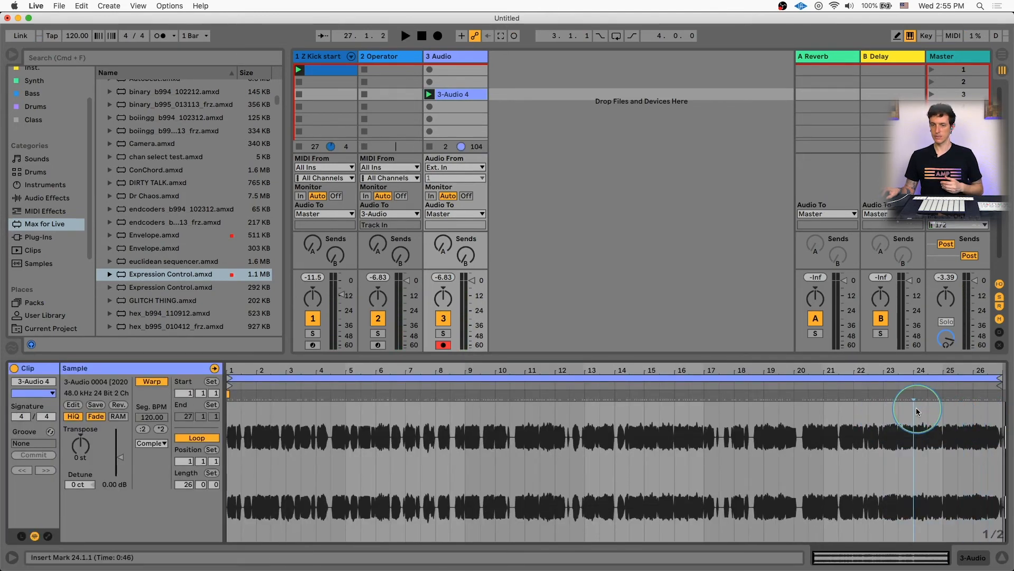
drag(913, 412, 979, 412)
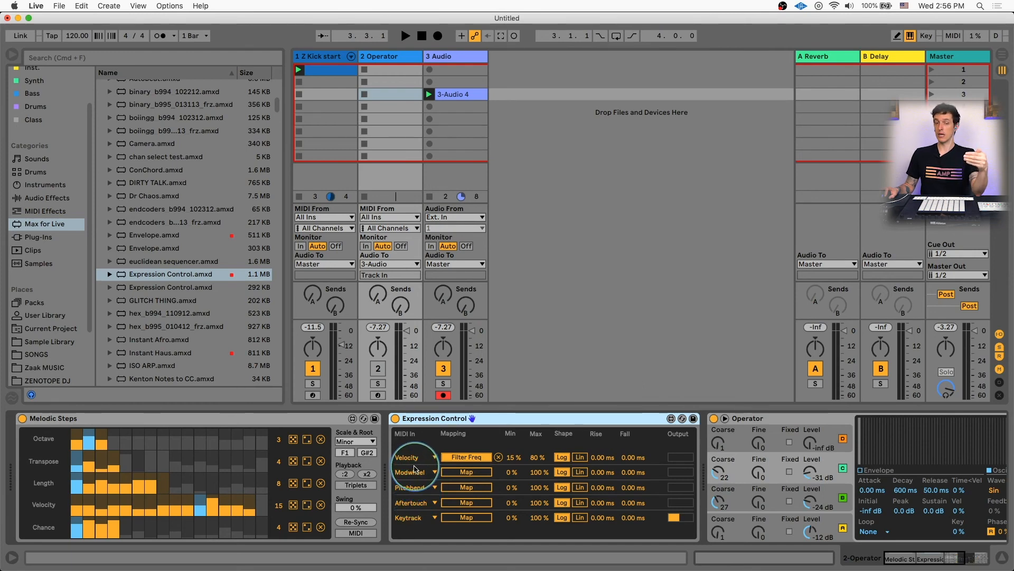
Step: Switch Expression Control's second MIDI In dropdown from Modwheel to Velocity
click(411, 457)
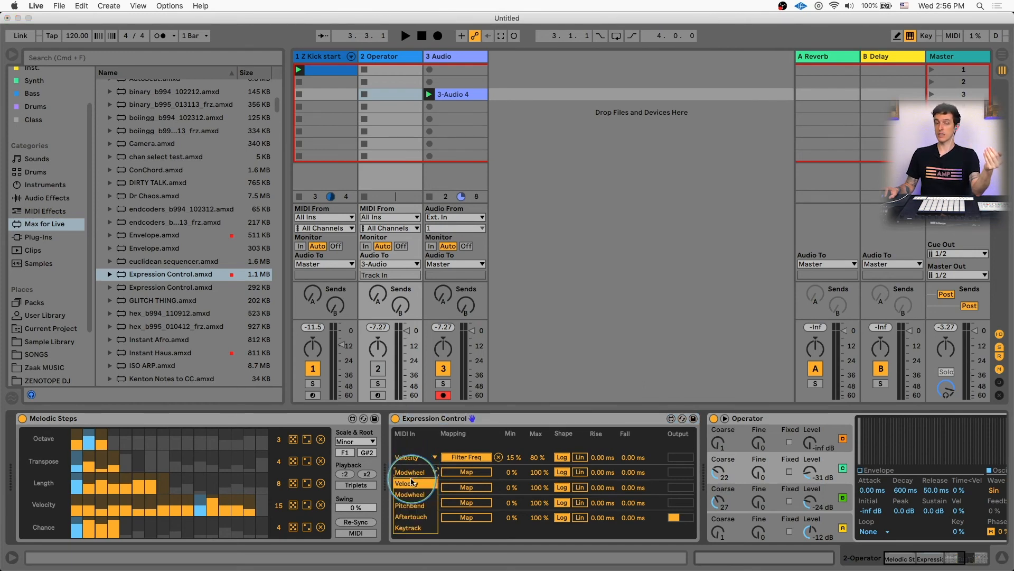
click(407, 483)
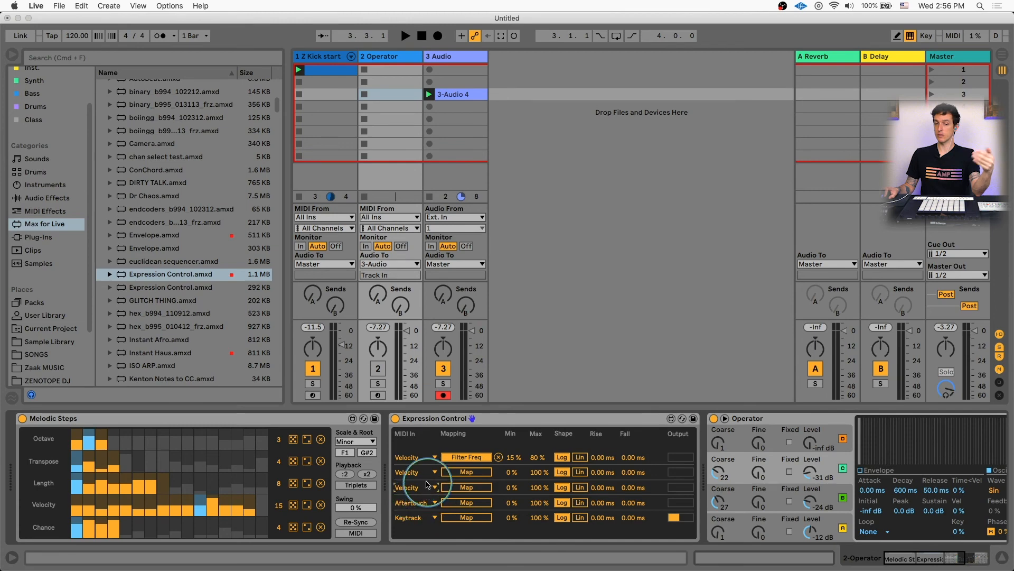